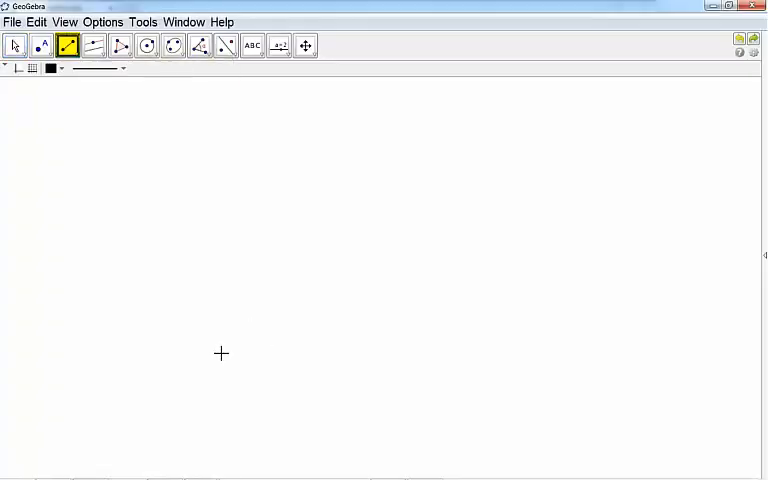
# Select Segment between Two Points to draw the base segment AB.
pyautogui.click(76, 52)
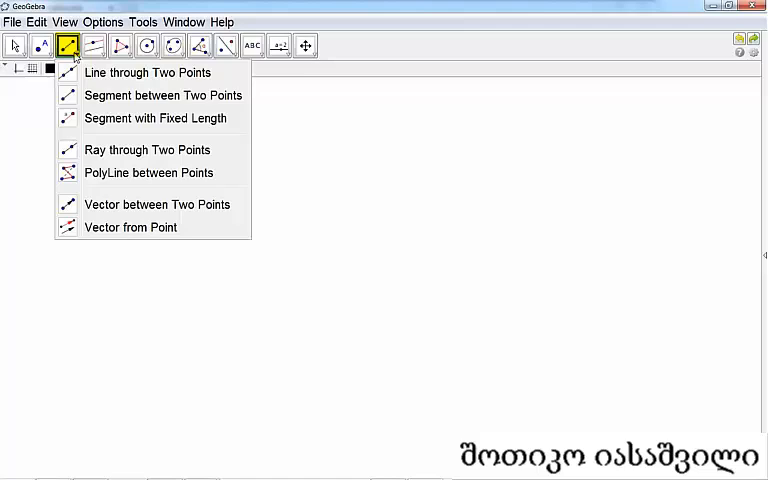
pyautogui.click(164, 96)
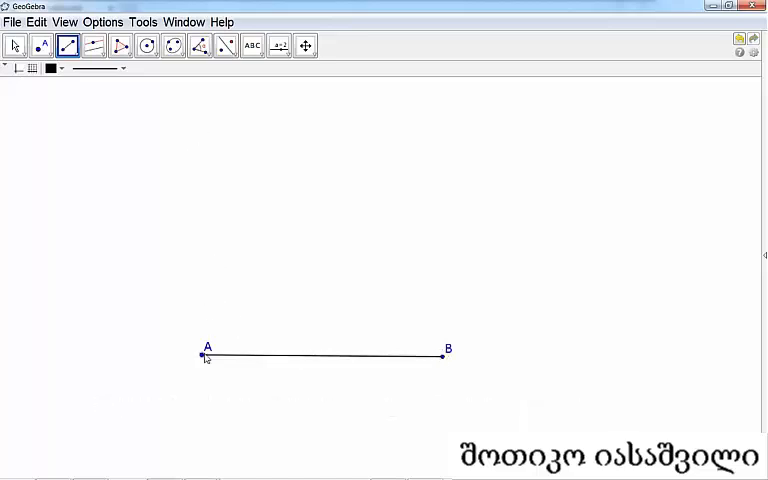
# Raise perpendiculars to AB through A and B, and a circle centred at A through B.
pyautogui.click(94, 46)
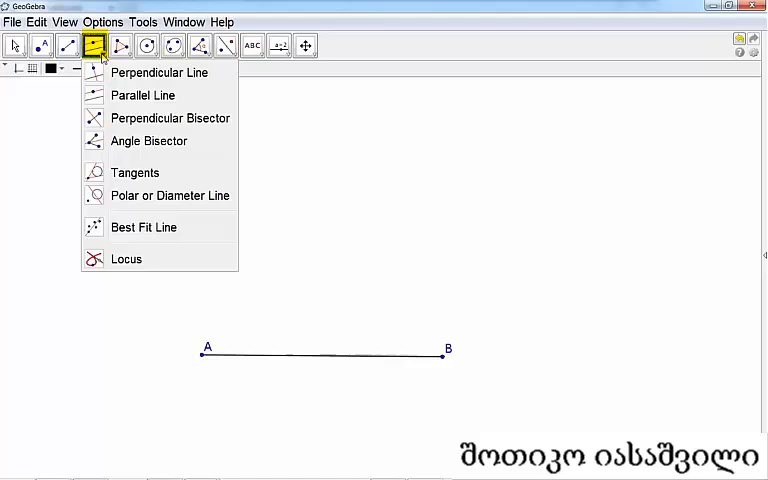
pyautogui.click(160, 72)
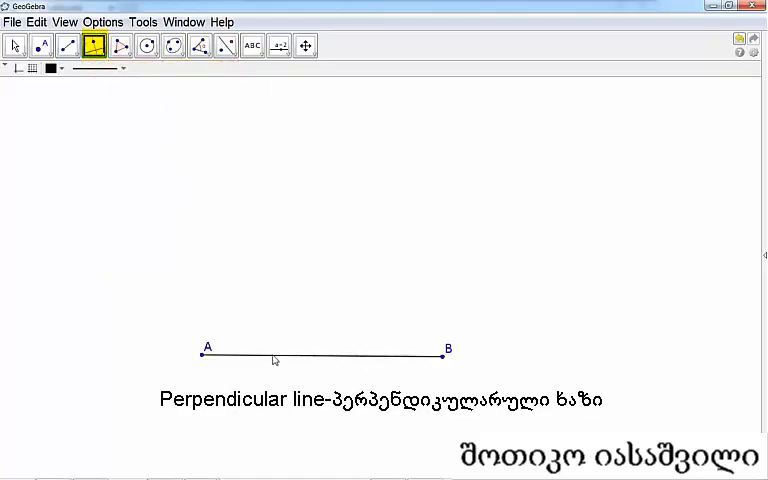
pyautogui.click(200, 356)
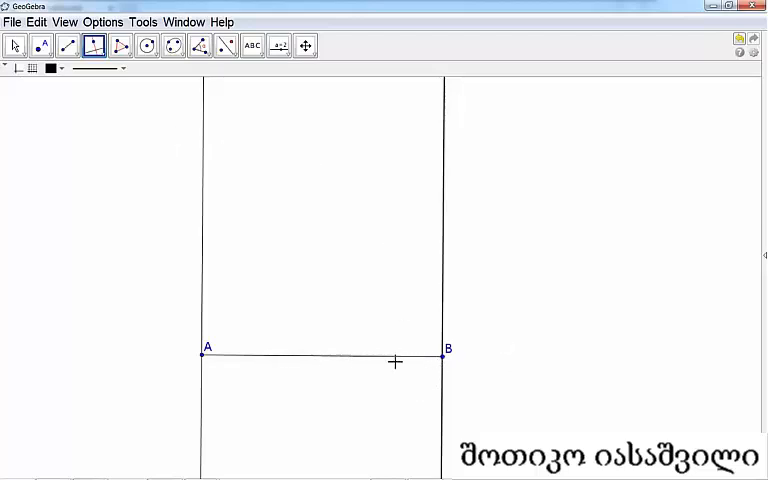
pyautogui.moveTo(196, 148)
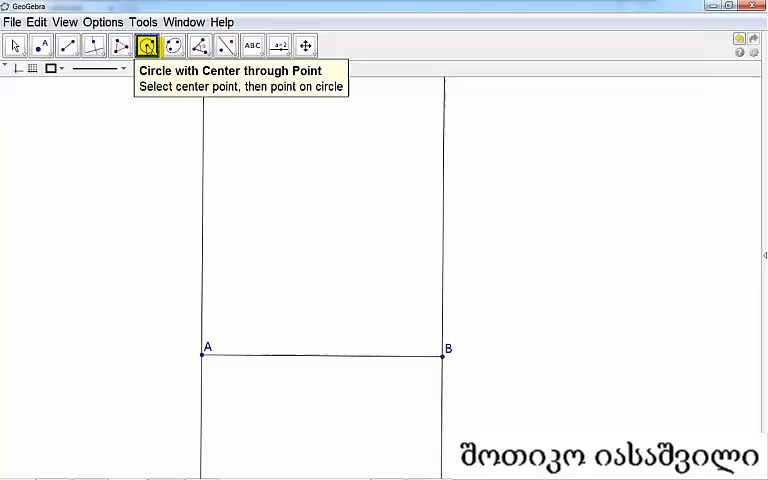
pyautogui.click(208, 354)
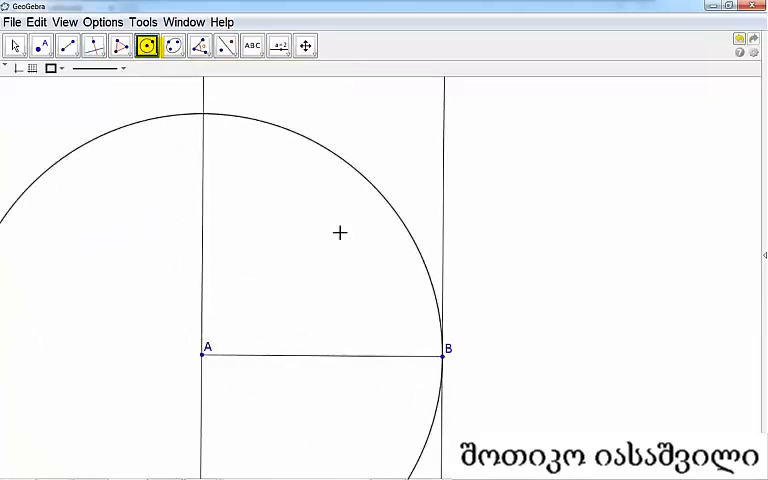
pyautogui.click(42, 44)
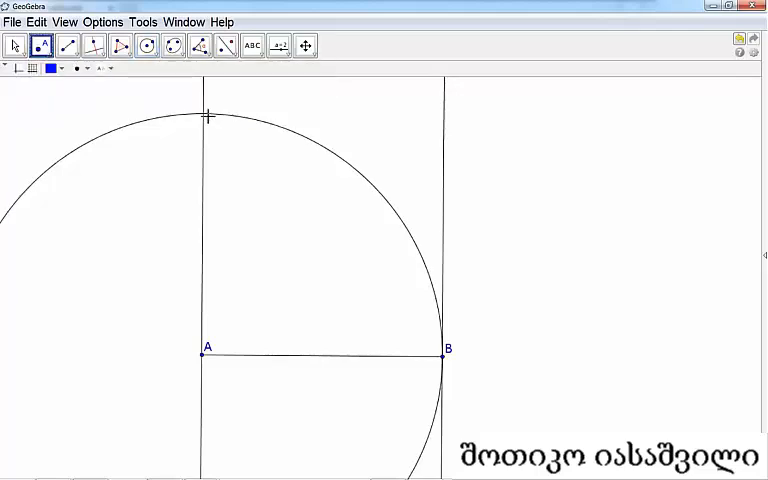
# Mark C at the circle–perpendicular intersection and D at the opposite corner above B.
pyautogui.click(208, 116)
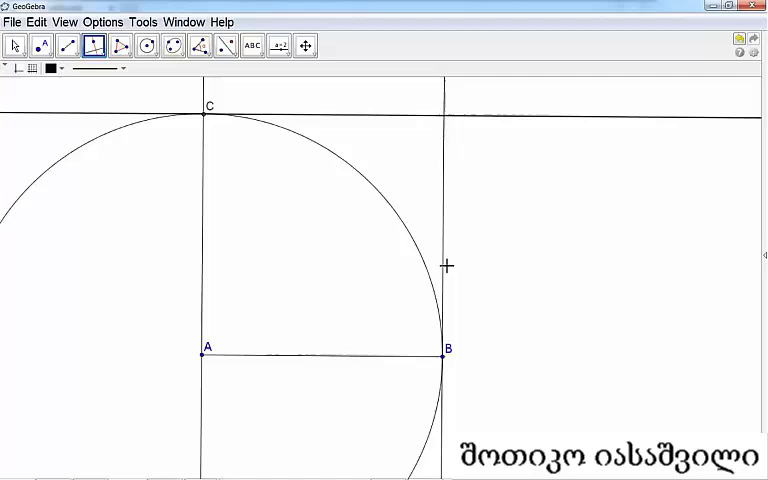
pyautogui.click(42, 44)
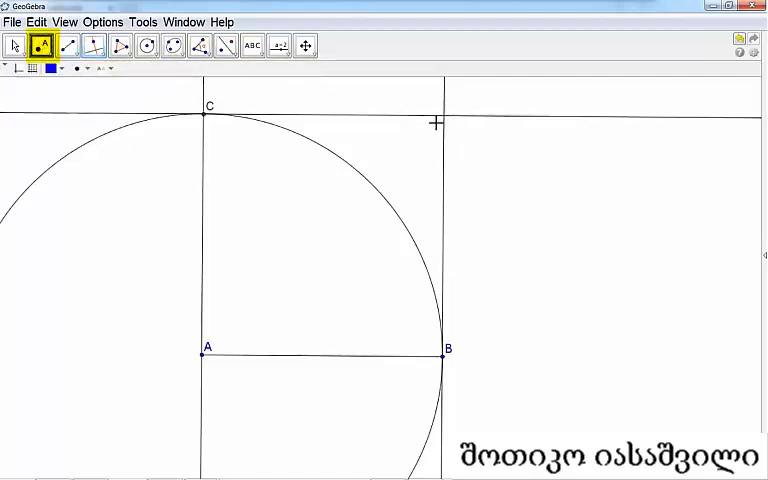
pyautogui.click(436, 122)
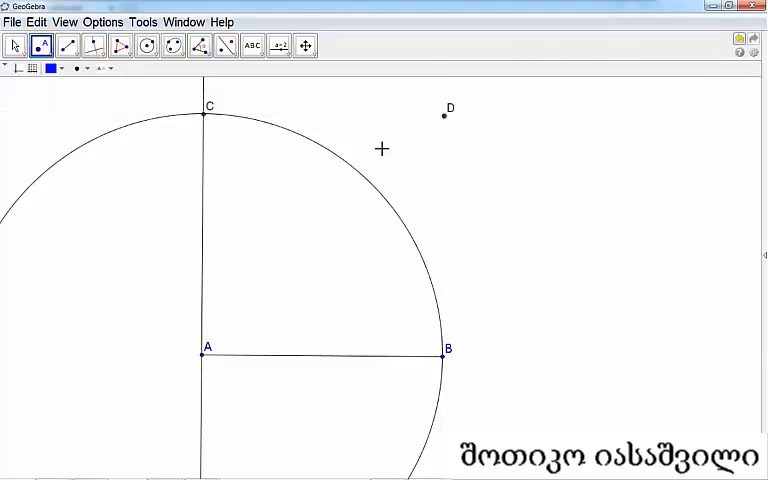
# Hide the construction circle and helper lines via Show Object, leaving A, B, C, D and AB.
pyautogui.rightClick(382, 148)
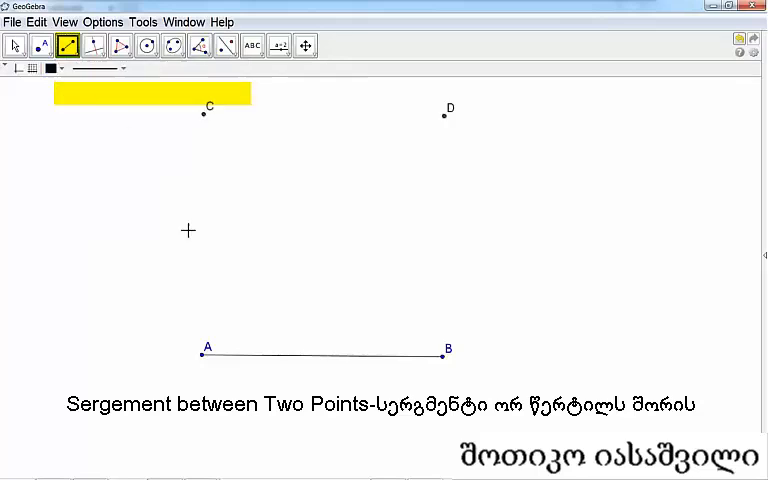
# Join the corners into square ABCD and drag A to confirm it stays square.
pyautogui.moveTo(200, 352); pyautogui.dragTo(200, 128)
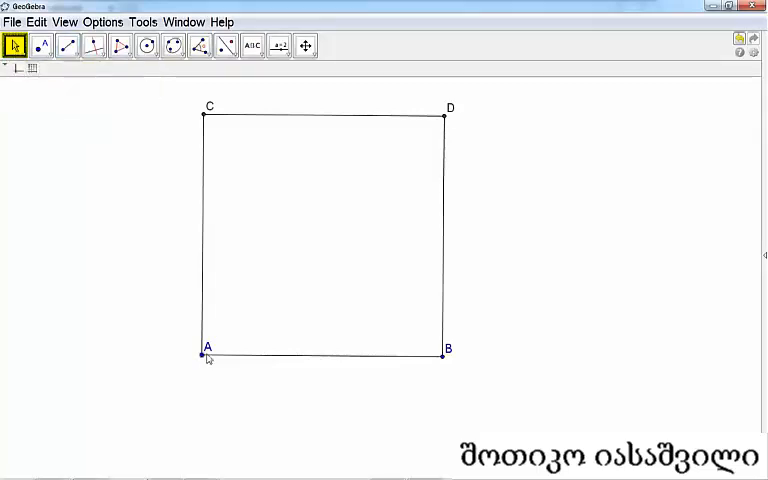
pyautogui.moveTo(208, 354); pyautogui.dragTo(236, 274)
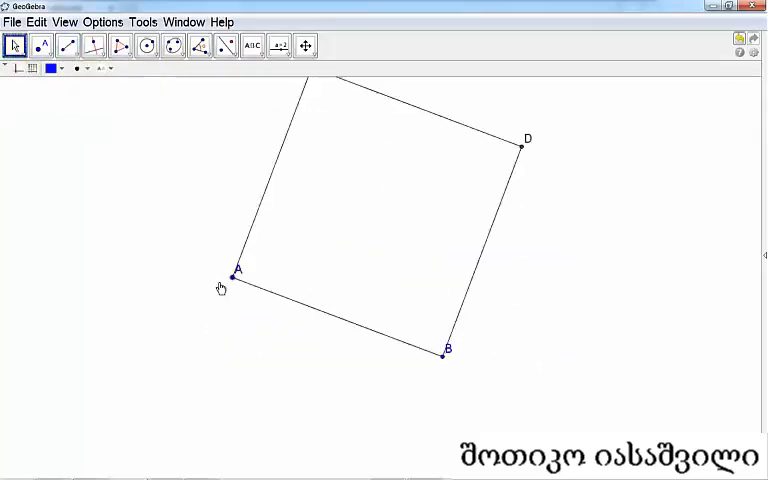
pyautogui.moveTo(236, 276); pyautogui.dragTo(264, 376)
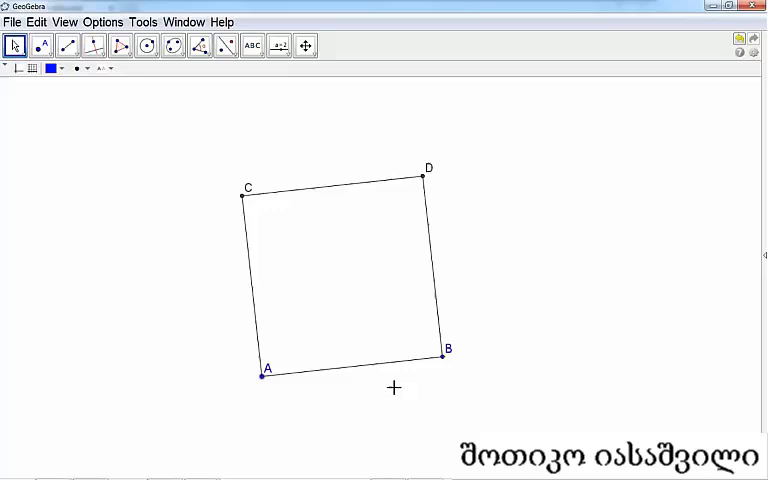